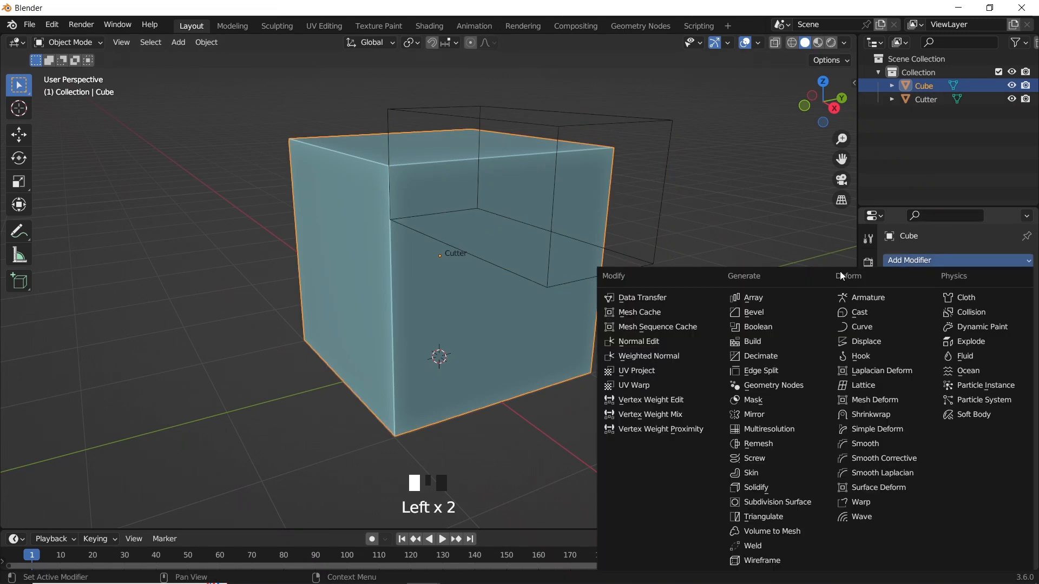
Add a Difference Boolean with the Cutter object, inspect the notch, then undo the cut.
left_click(752, 327)
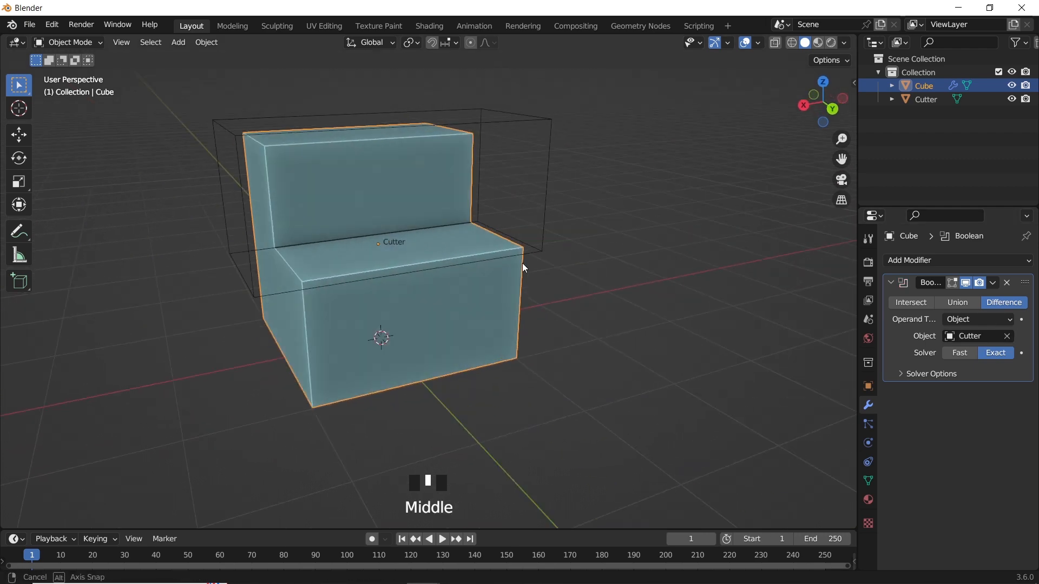
left_click_drag(523, 268, 693, 289)
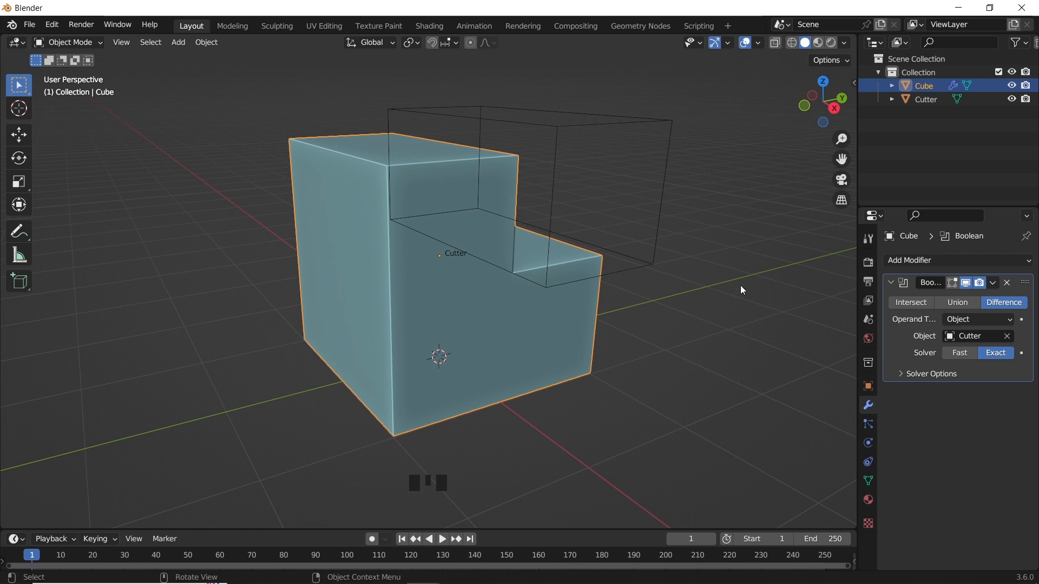
key("ctrl+z")
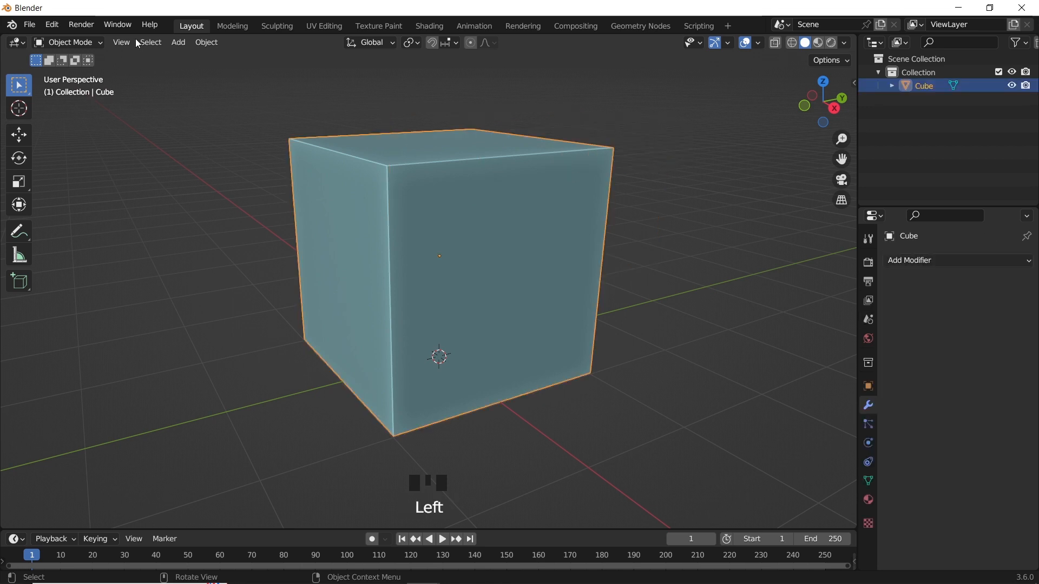
Search Preferences add-ons for 'carver', enable Object: Carver, view its details, and close Preferences.
left_click(51, 24)
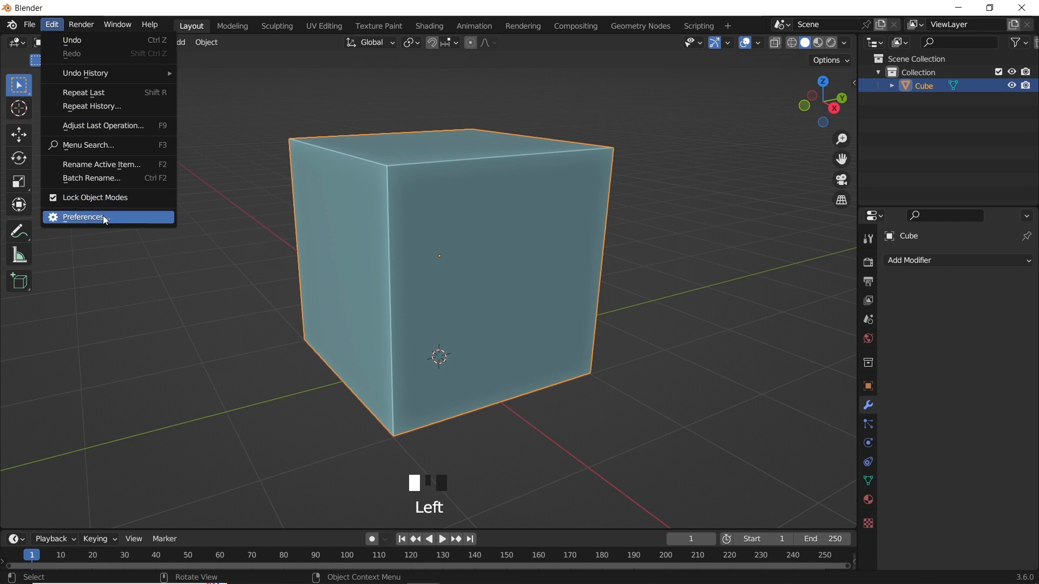
left_click(84, 217)
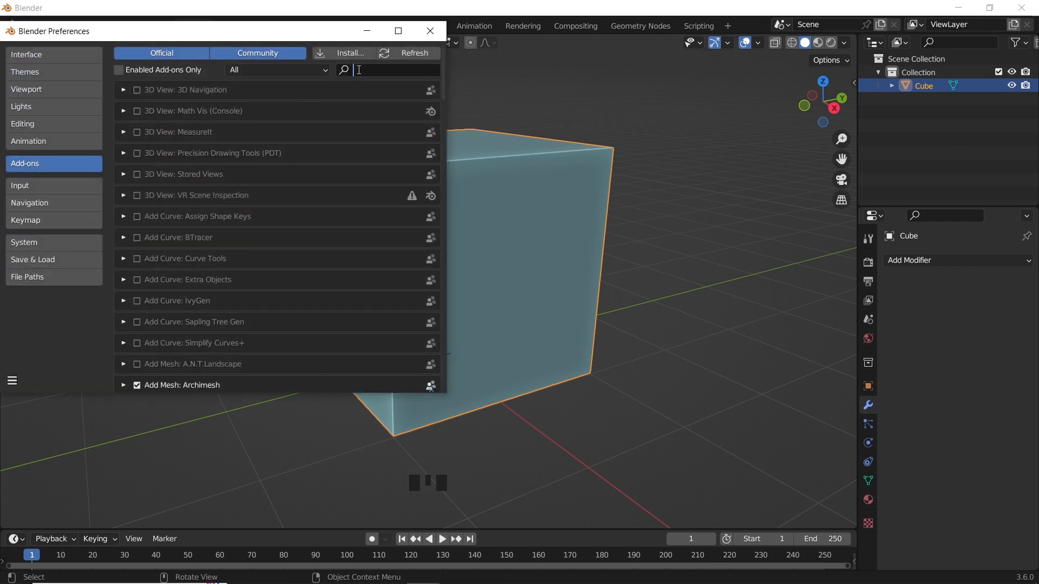
type("carver")
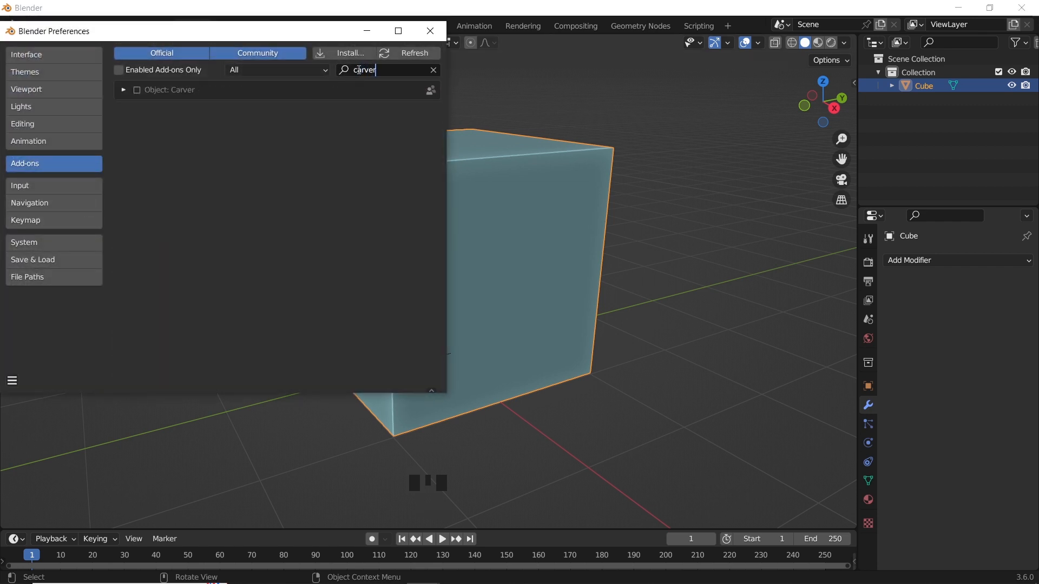
left_click(136, 90)
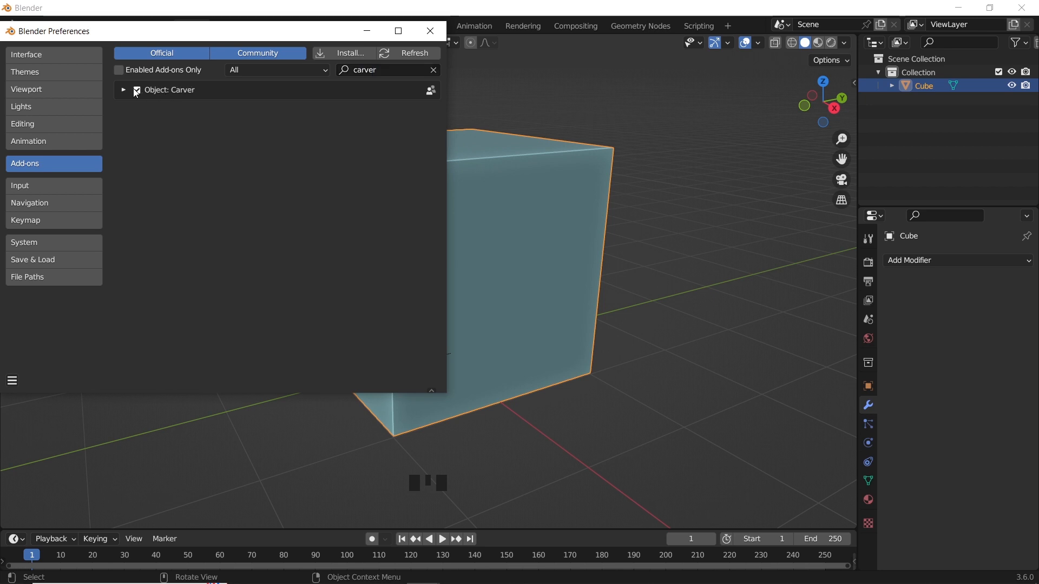
left_click(123, 90)
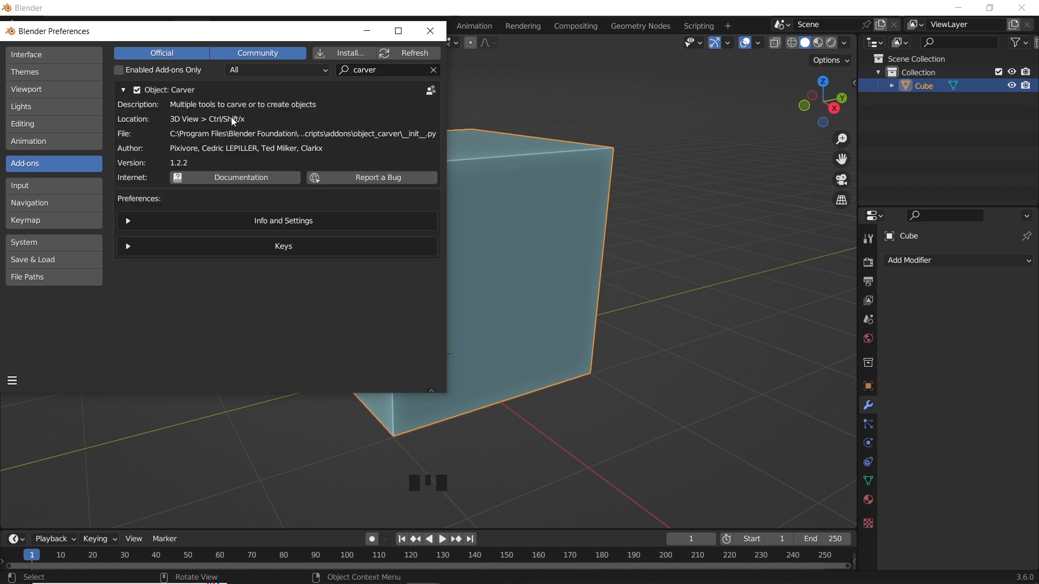
left_click(429, 31)
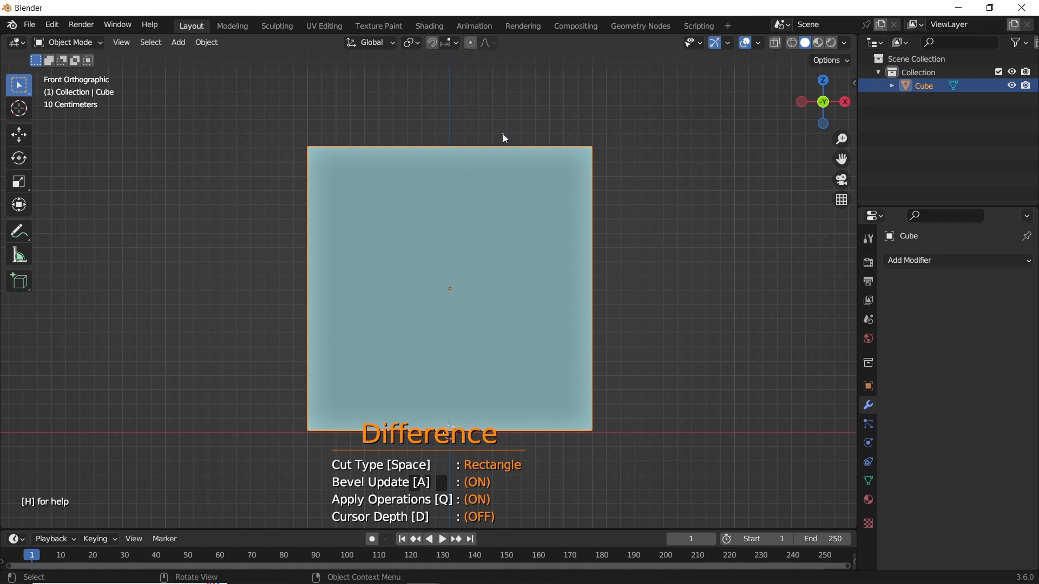
Carve a rectangular Difference notch into the cube and finish the Carver session.
left_click_drag(504, 137, 638, 266)
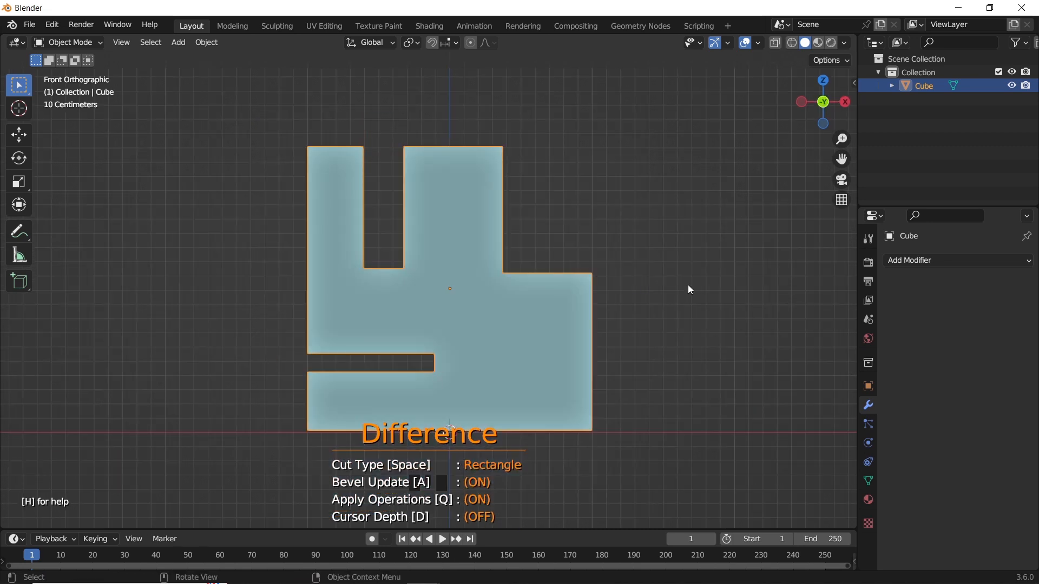
mouse_move(506, 475)
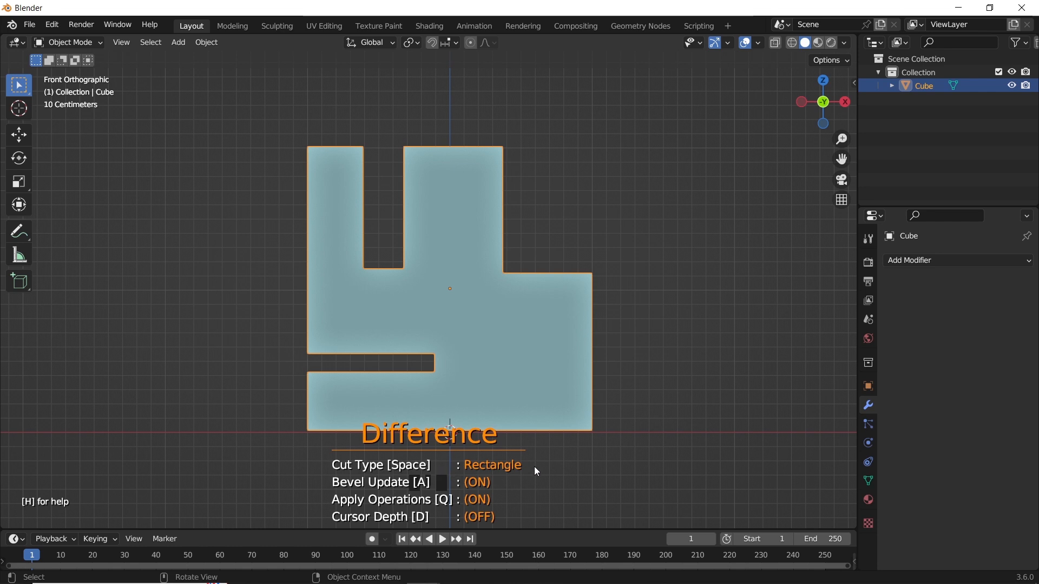
key("space")
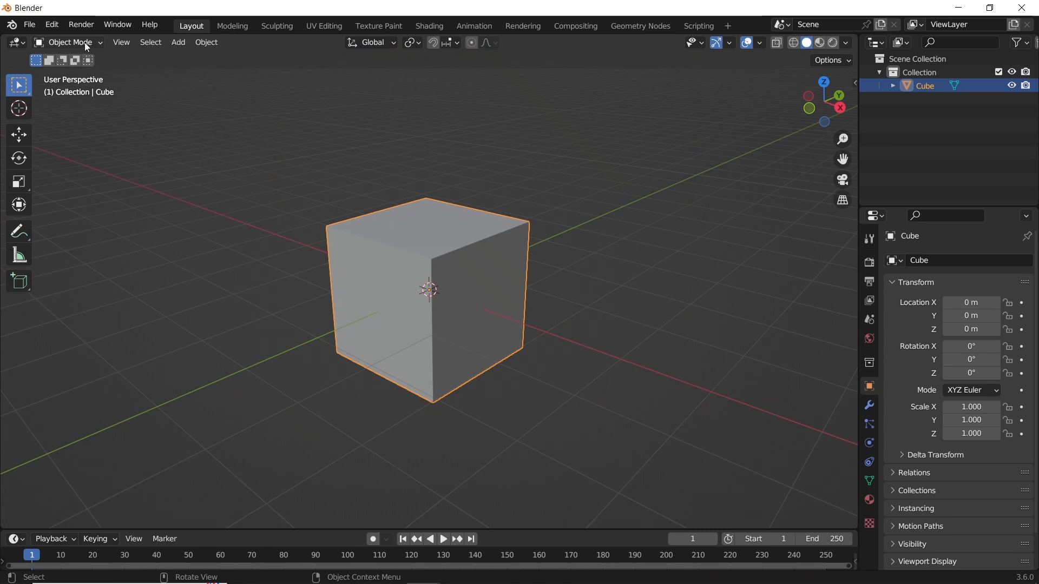
Put the cube into Sculpt Mode with tool names shown in the toolbar.
left_click(70, 42)
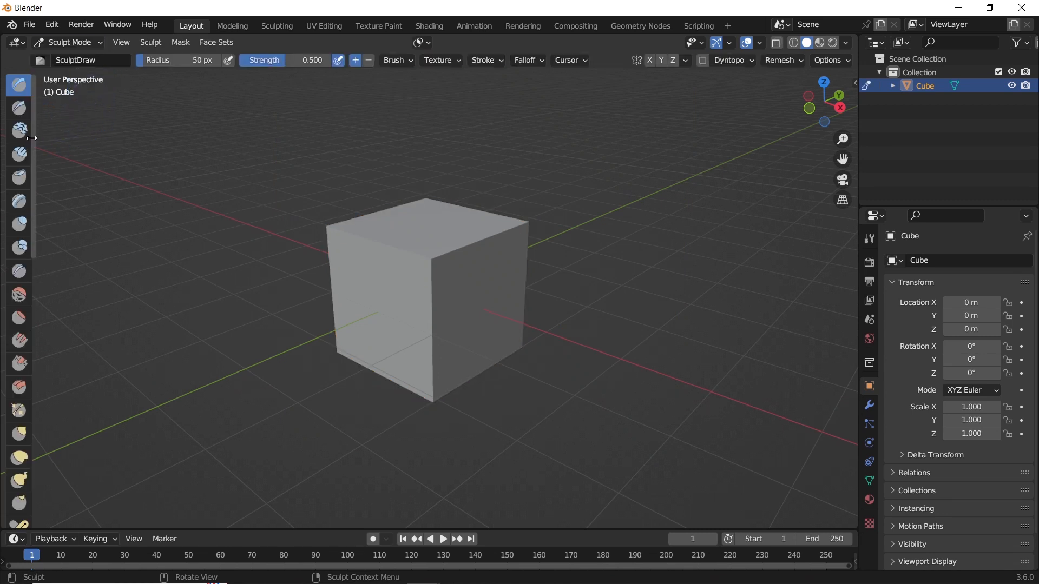
left_click(19, 129)
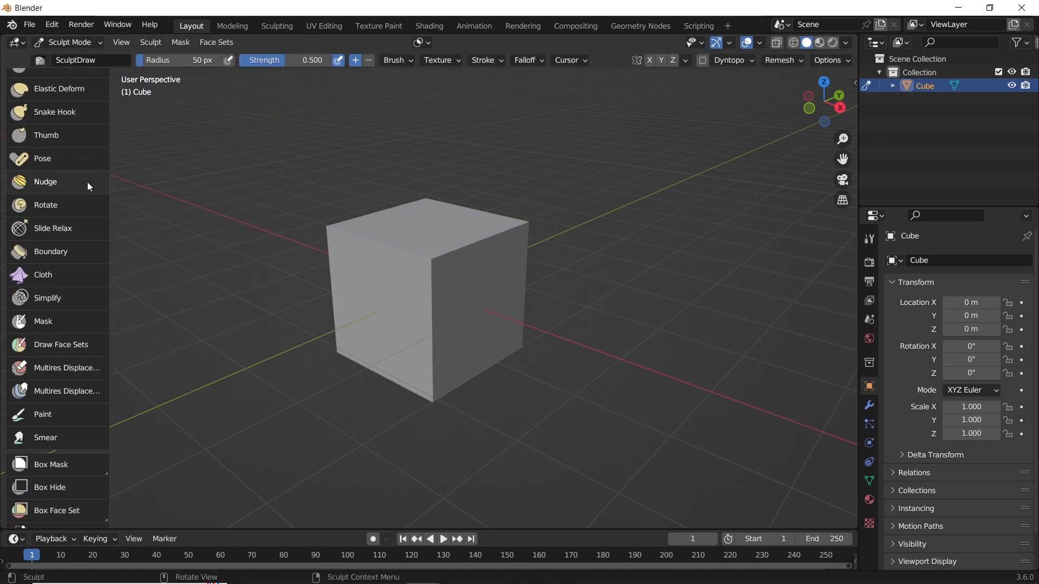
scroll("down", 3)
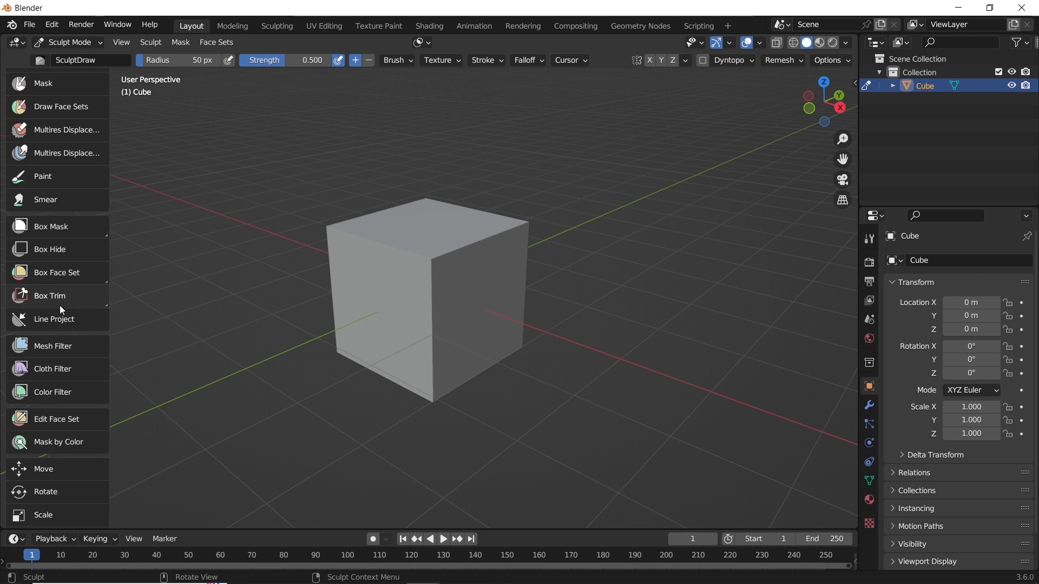
mouse_move(52, 325)
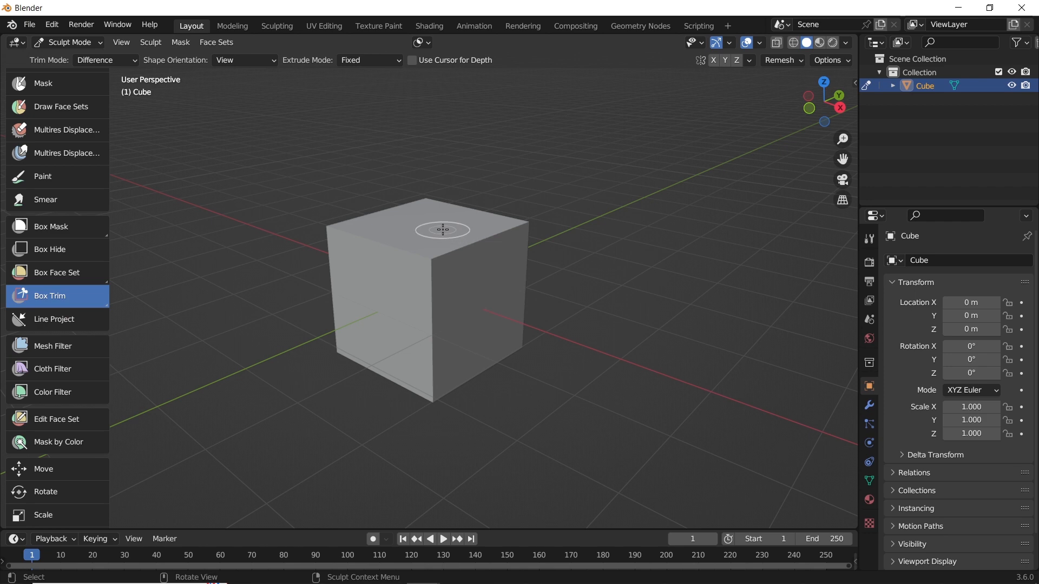
Trim a box-shaped chunk off the cube, then try Lasso Trim and Line Project cuts.
left_click_drag(443, 230, 358, 286)
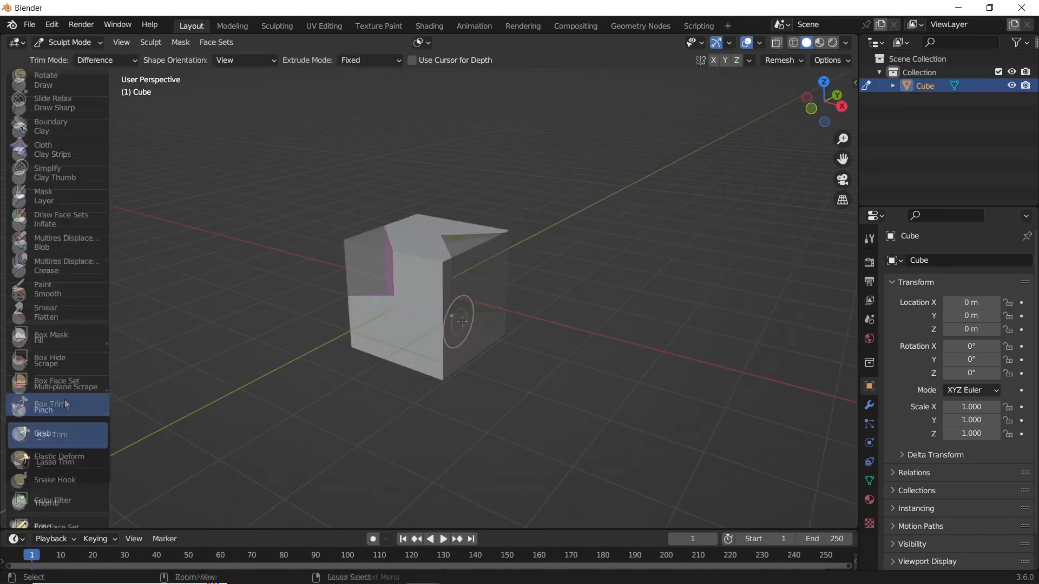
left_click(52, 404)
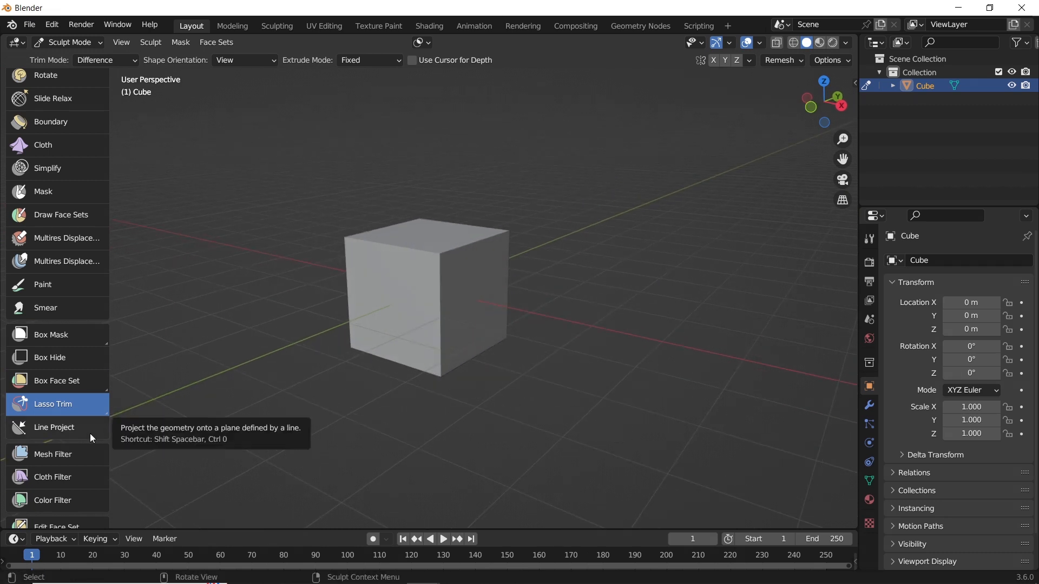
left_click(54, 427)
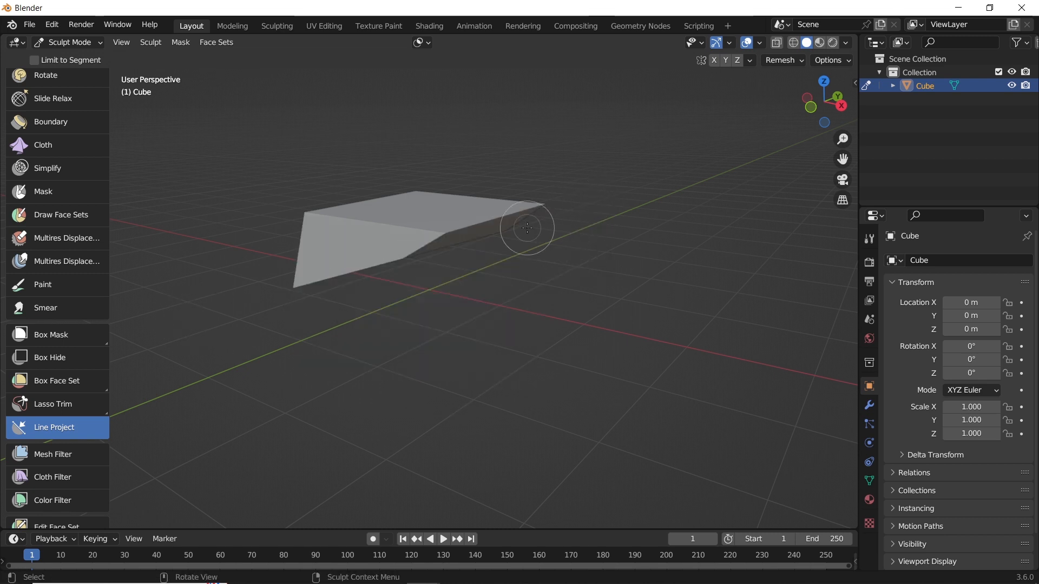
left_click_drag(527, 228, 557, 265)
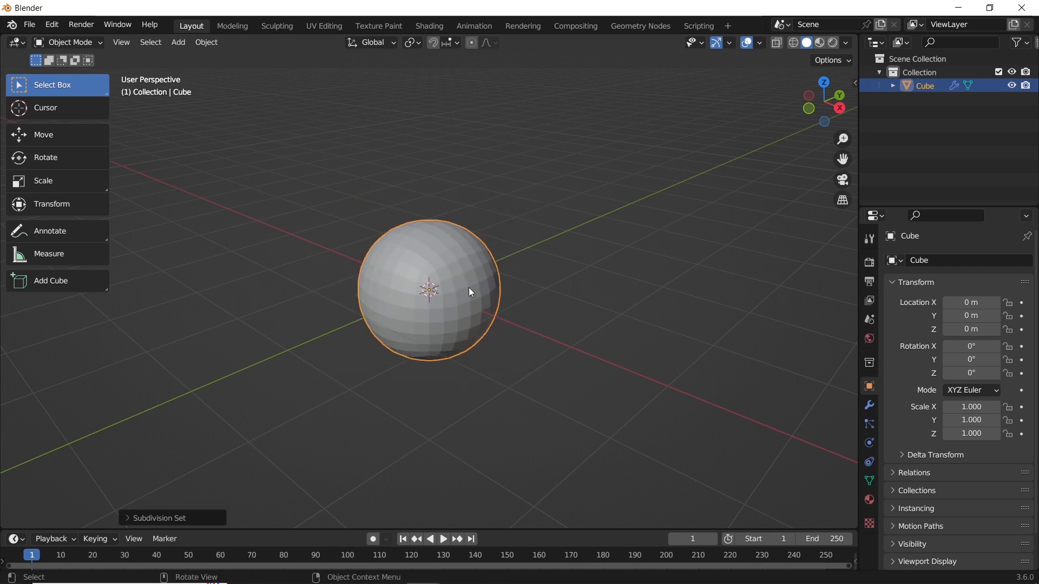
Put the rounded mesh into Sculpt Mode and orbit to inspect the flat cut face.
left_click(68, 42)
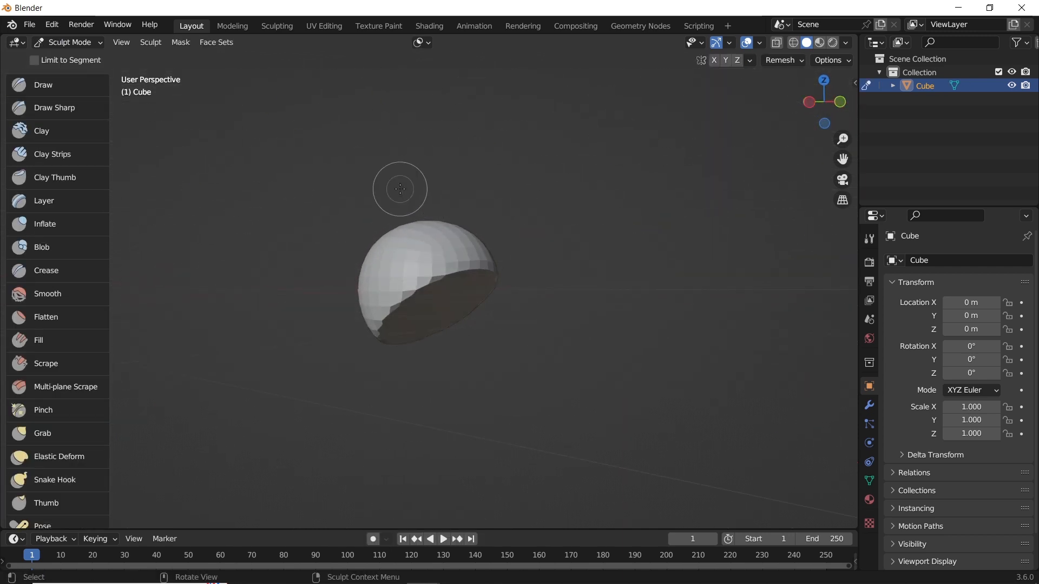
left_click_drag(399, 189, 496, 360)
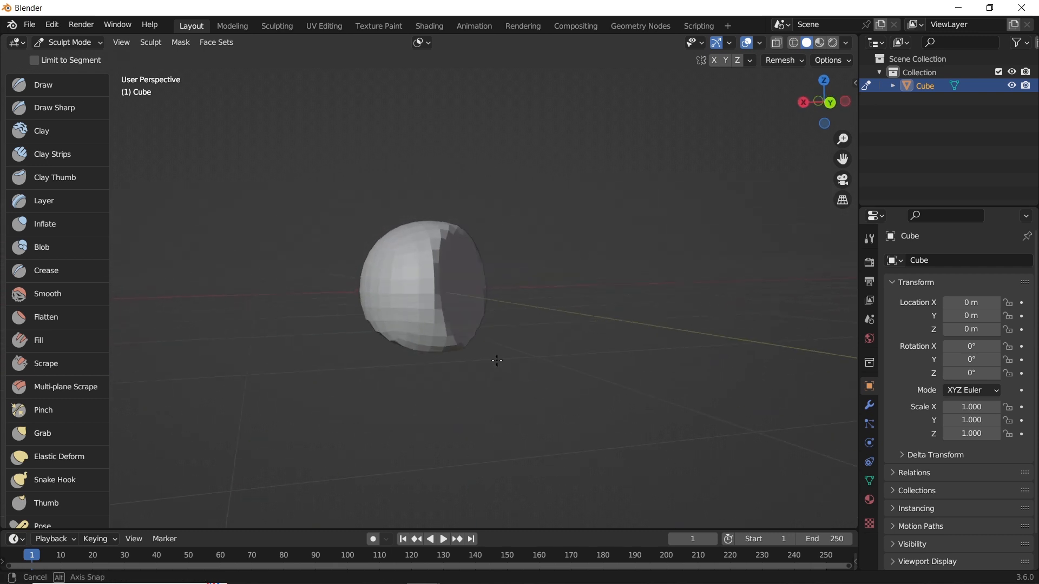
left_click_drag(497, 361, 448, 370)
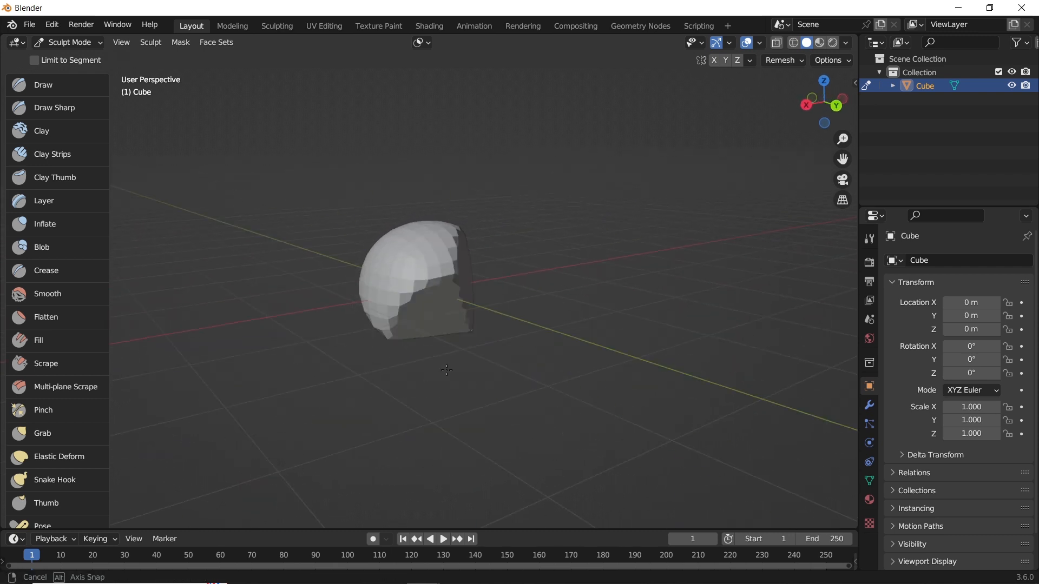